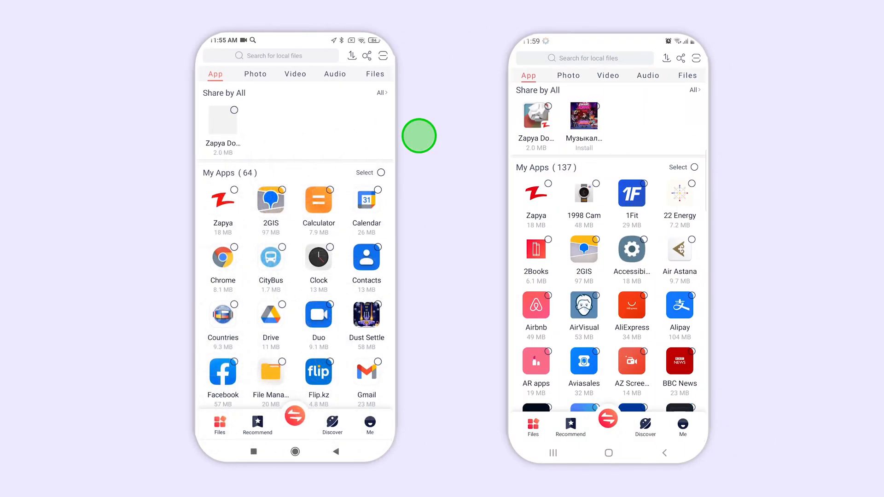
Step: Start Phone Replicate from the Connect to Share options on the old phone
{"action": "left_click", "coordinate": [294, 420]}
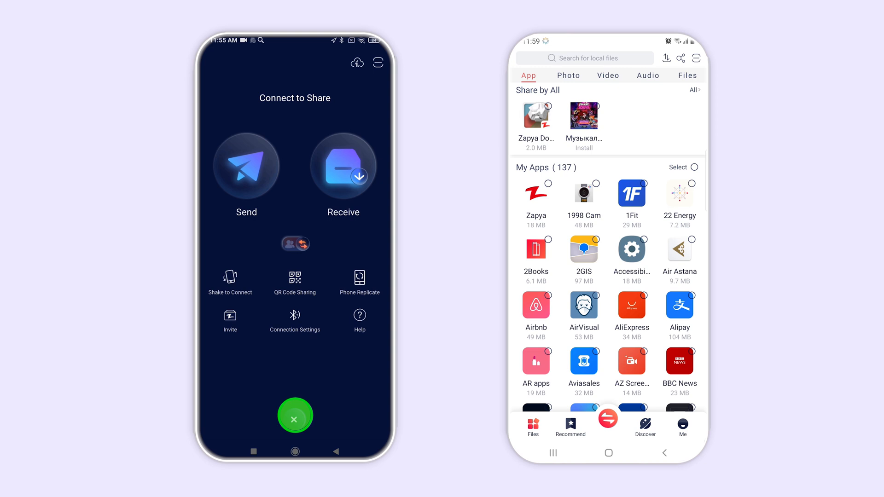
{"action": "left_click", "coordinate": [359, 283]}
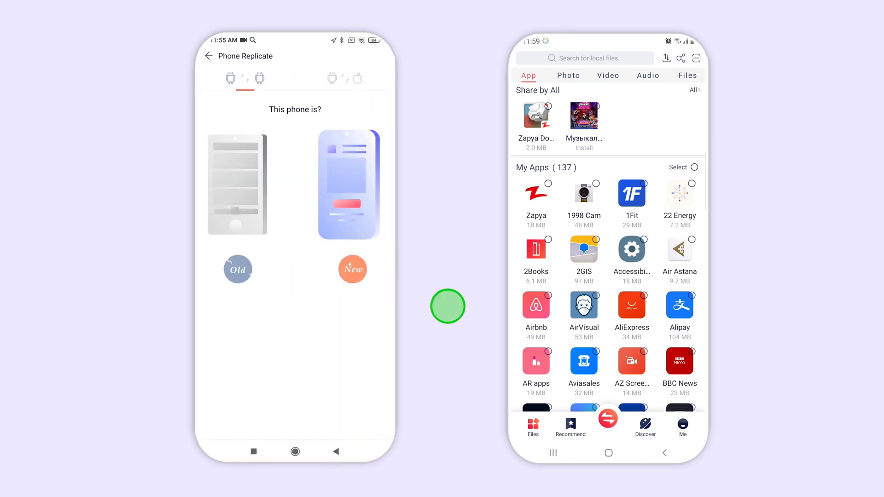
Step: Mark the left phone as Old and the right phone as New so it connects to Z_1242
{"action": "left_click", "coordinate": [606, 418]}
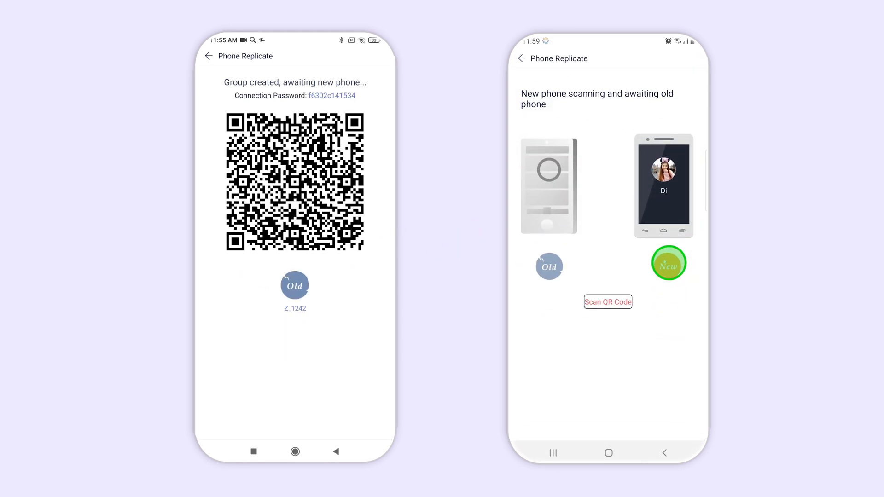
{"action": "left_click", "coordinate": [608, 302]}
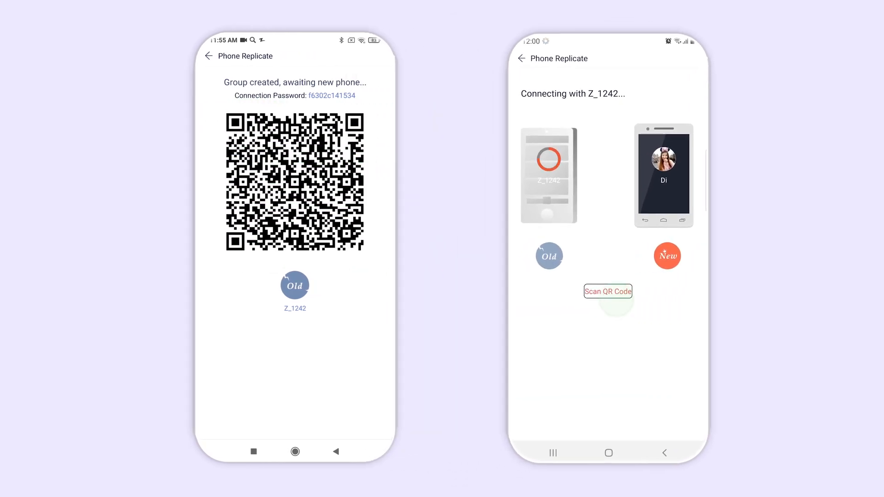
Step: Select all content types from the old phone and start replicating them to the new phone
{"action": "left_click", "coordinate": [607, 291]}
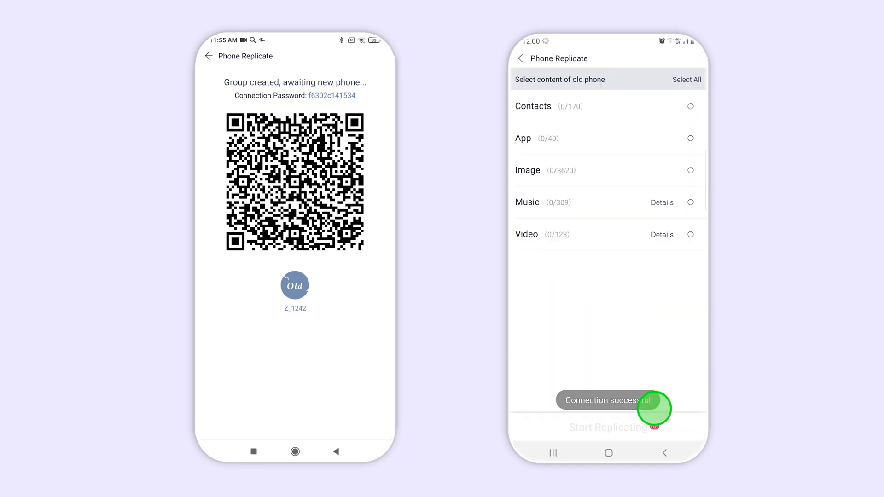
{"action": "left_click", "coordinate": [688, 138]}
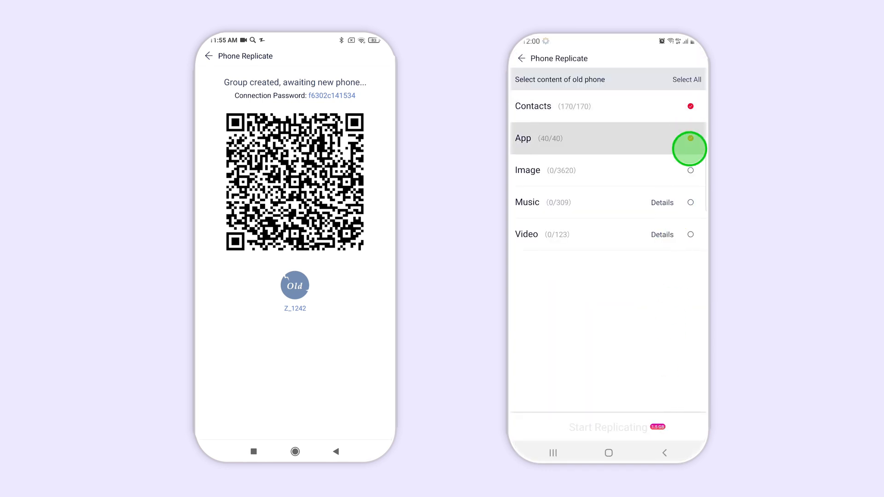
{"action": "left_click", "coordinate": [687, 79]}
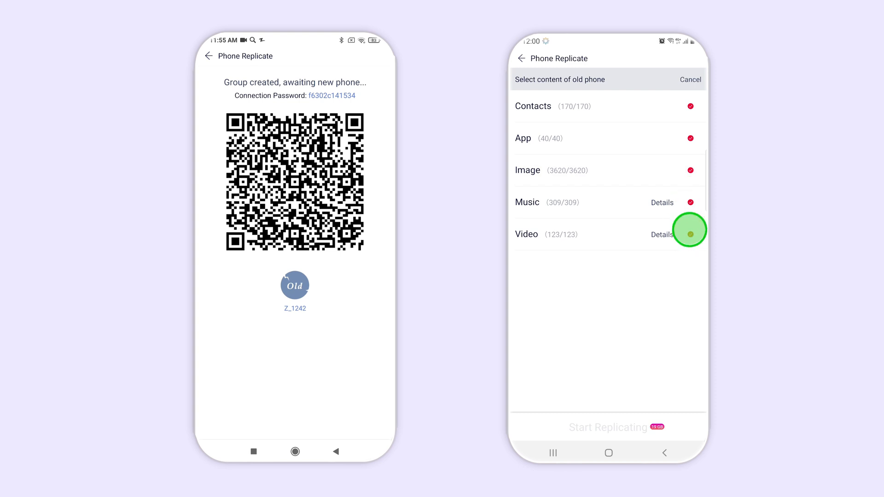
{"action": "left_click", "coordinate": [609, 427]}
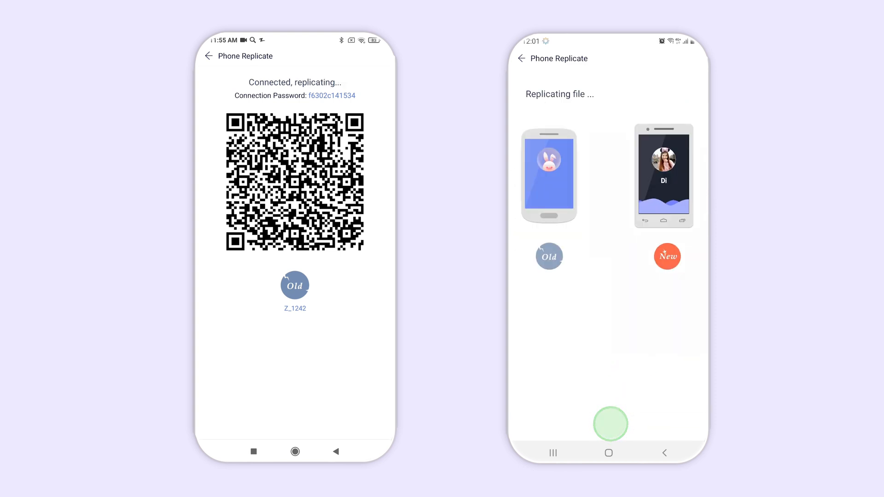